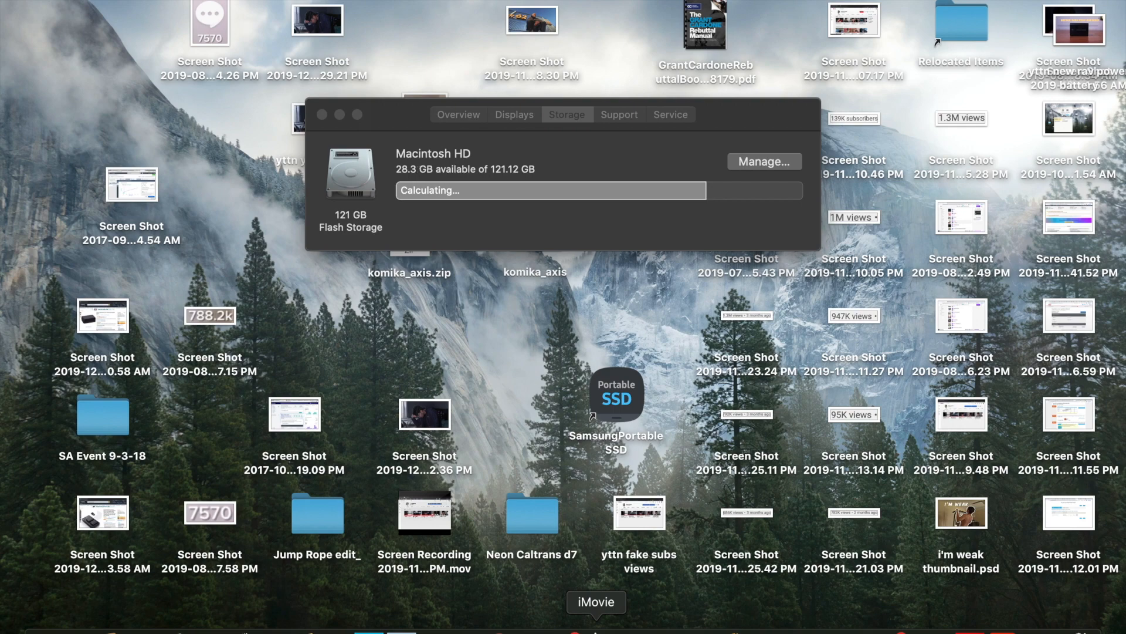
Launch iMovie, pass the welcome screen, and show the existing projects
click(595, 602)
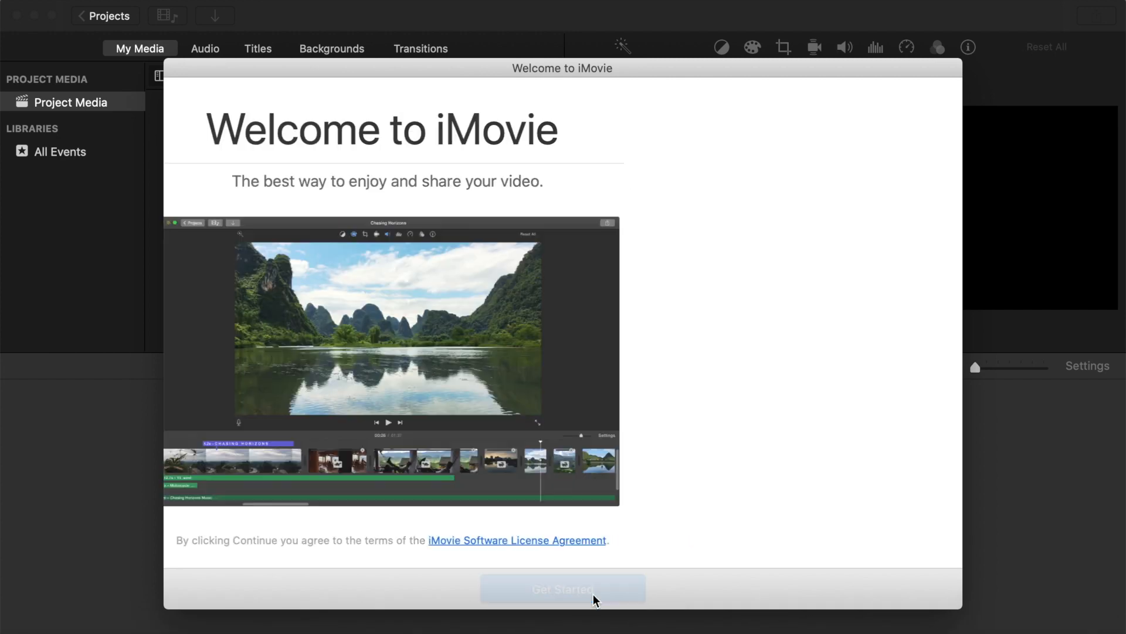
click(562, 588)
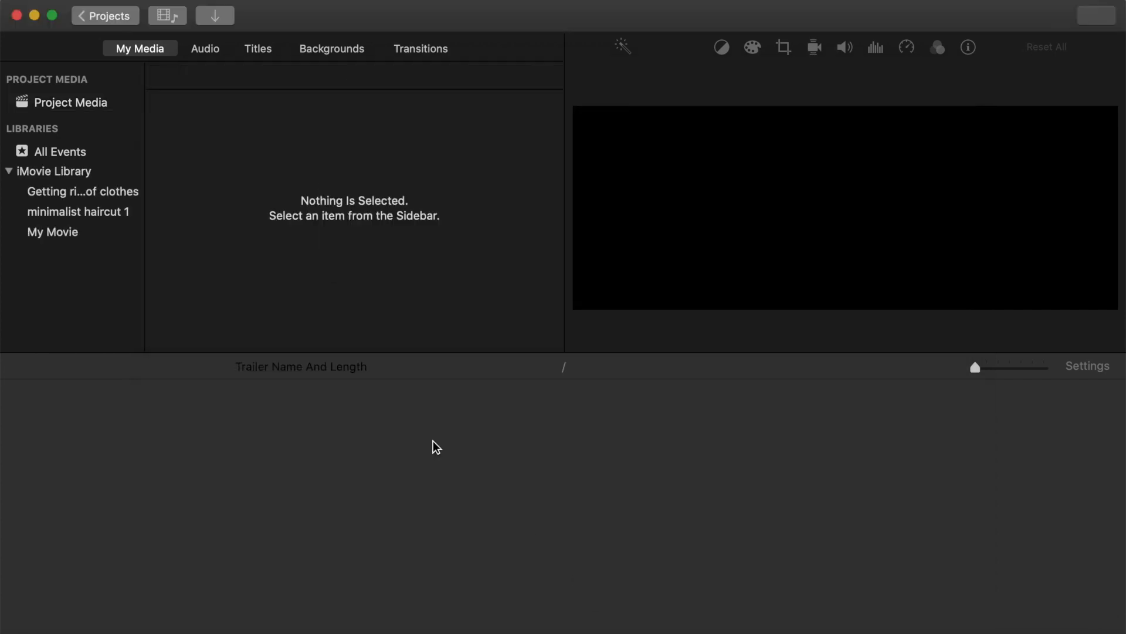
mouse_move(153, 113)
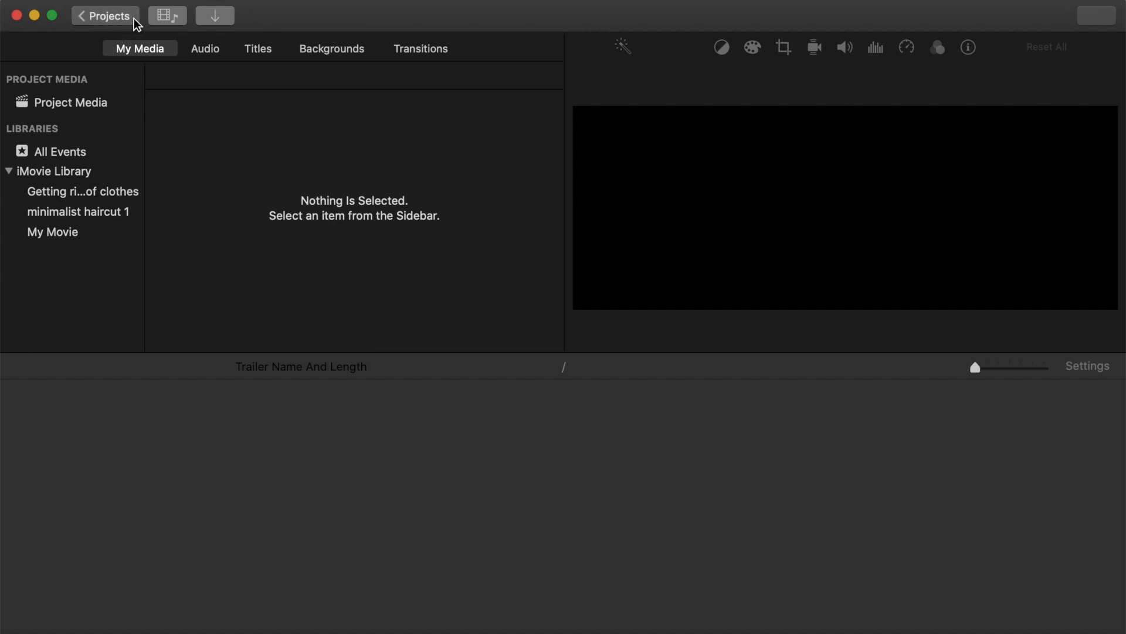
click(105, 15)
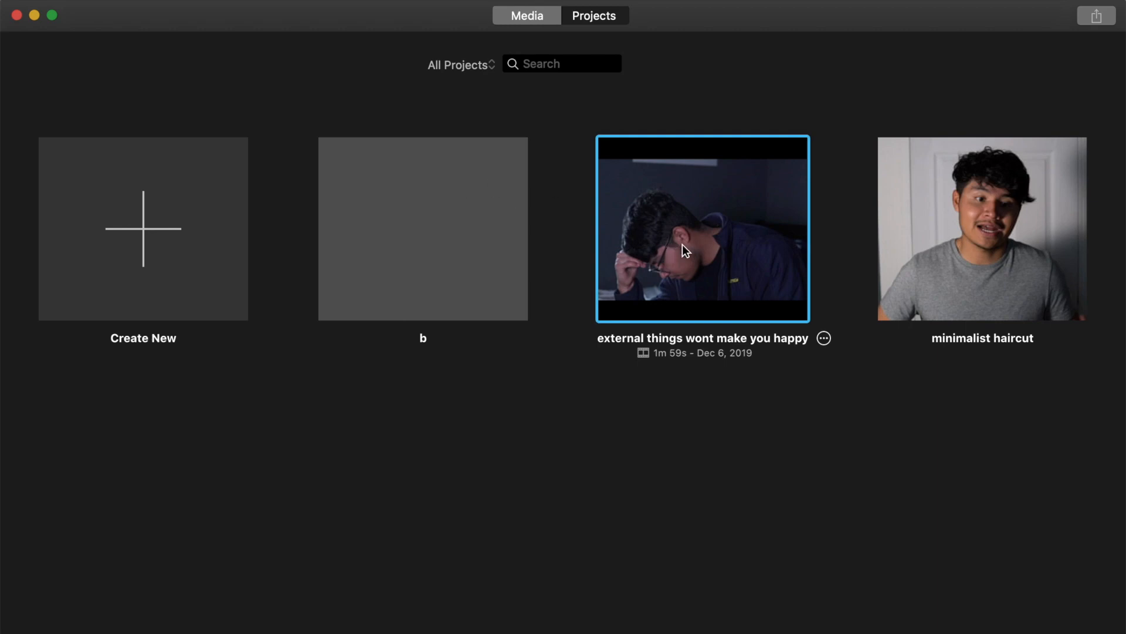
Open 'external things wont make you happy' and list the iMovie Library clips
double_click(702, 229)
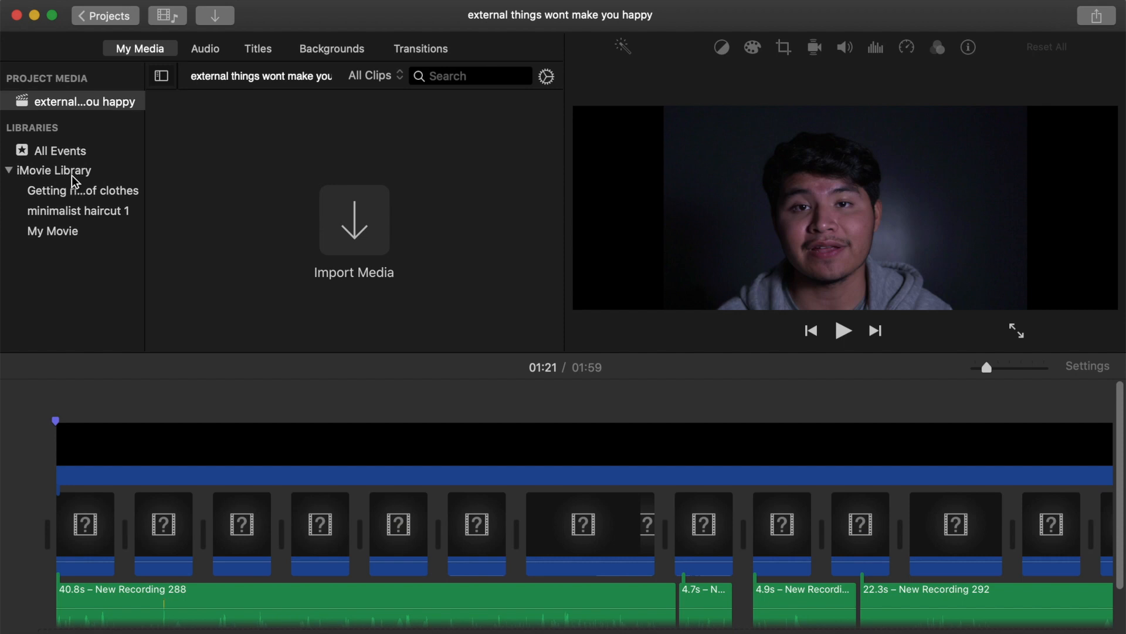
click(54, 171)
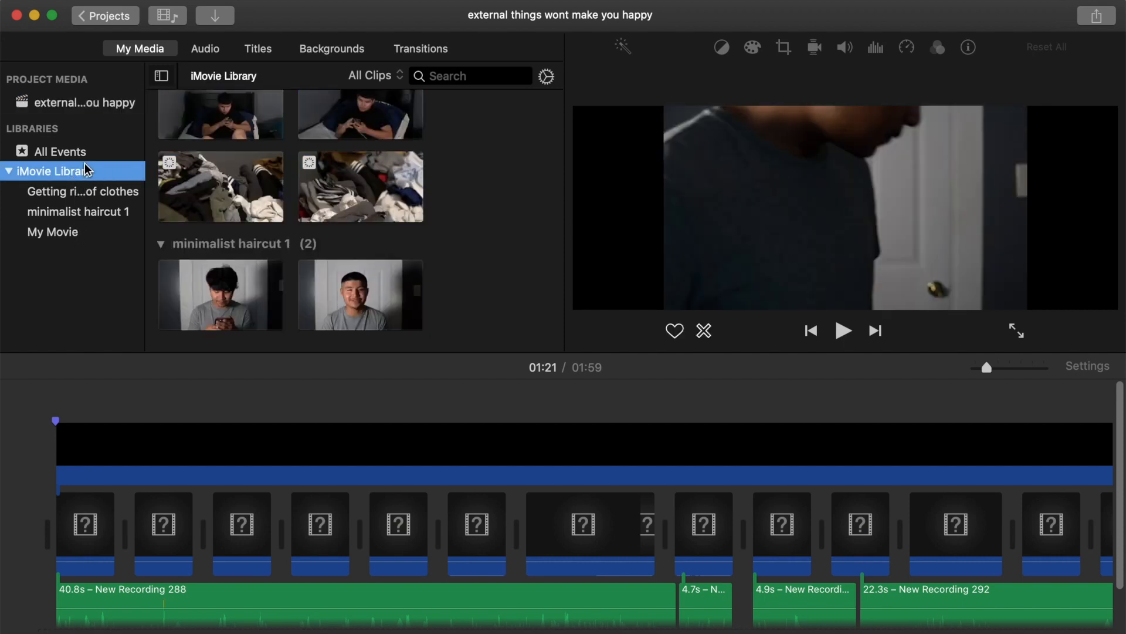
mouse_move(94, 182)
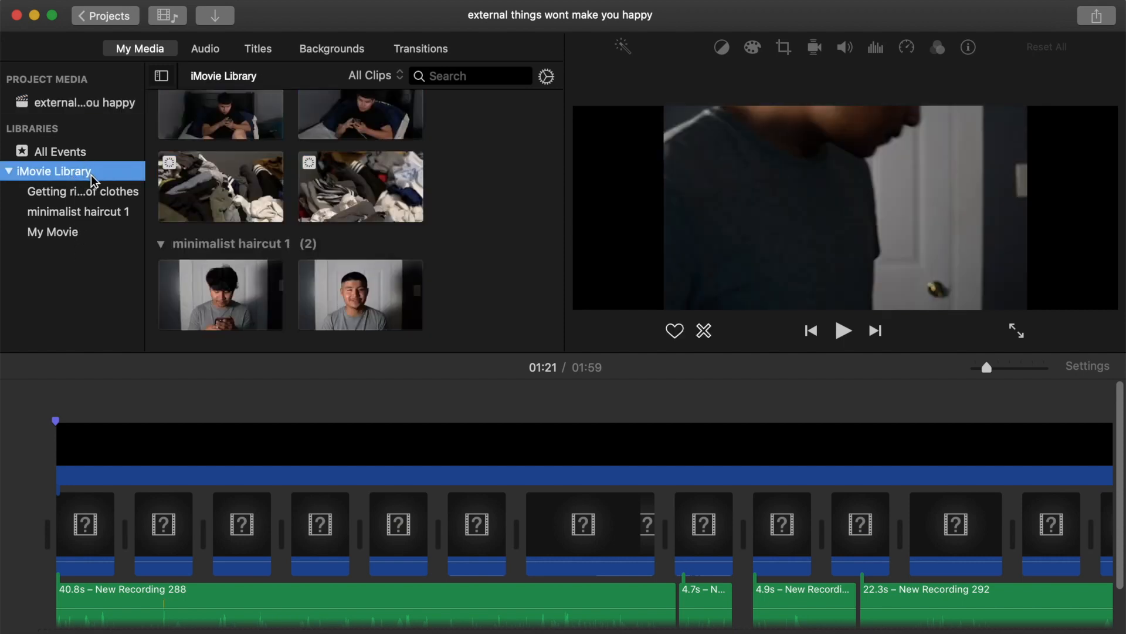
mouse_move(54, 171)
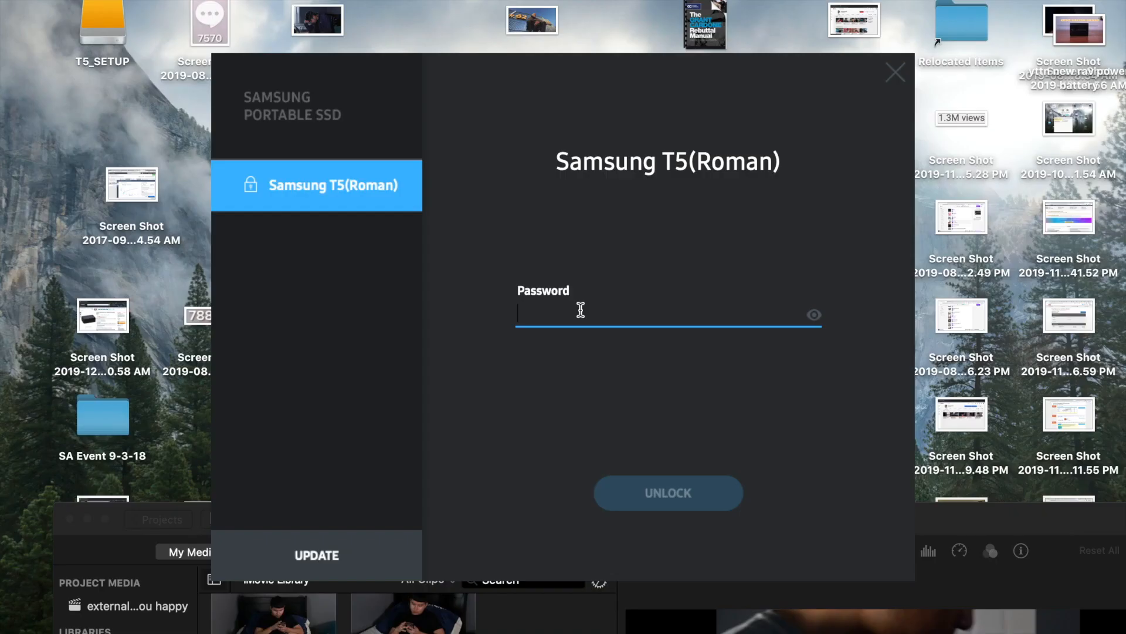
Unlock the Samsung T5 drive with its password and close the SSD utility
text(password)
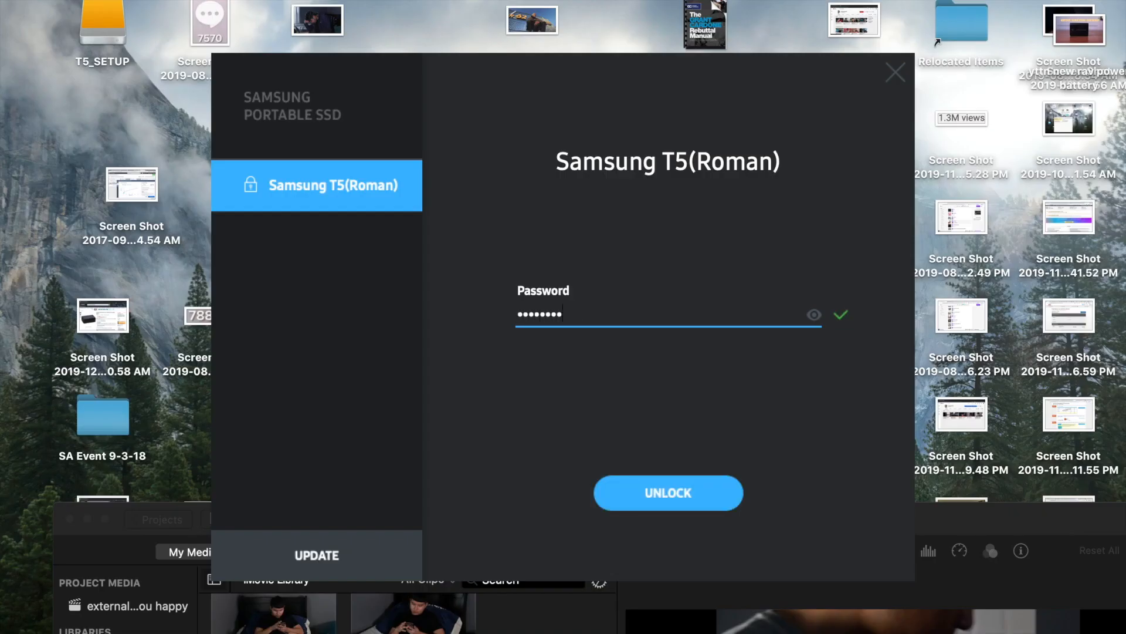
click(666, 493)
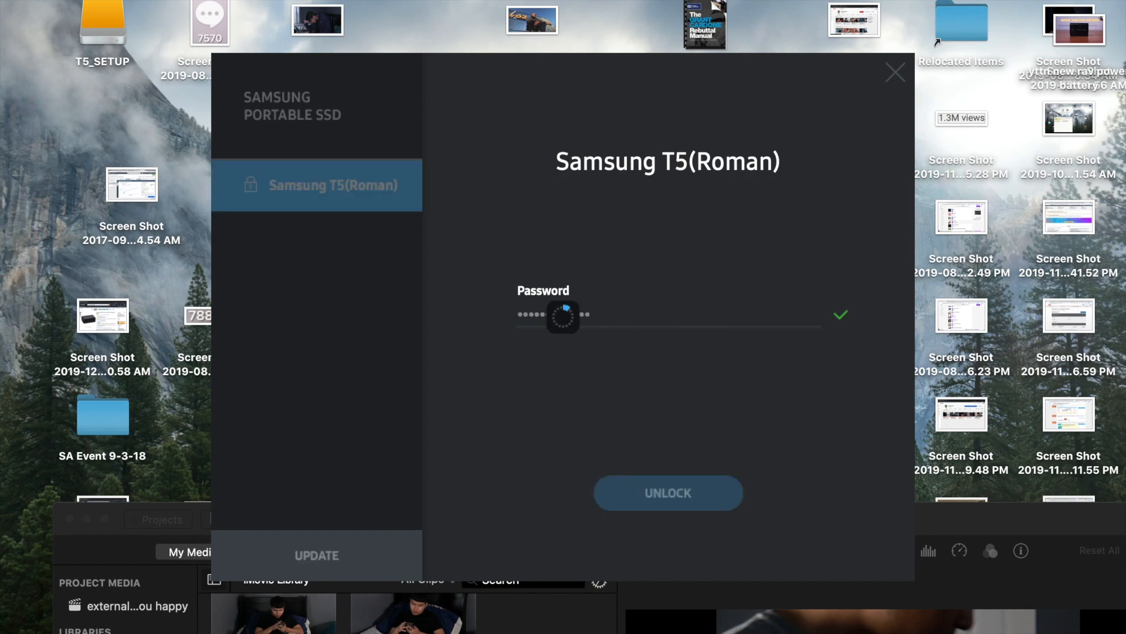
click(667, 493)
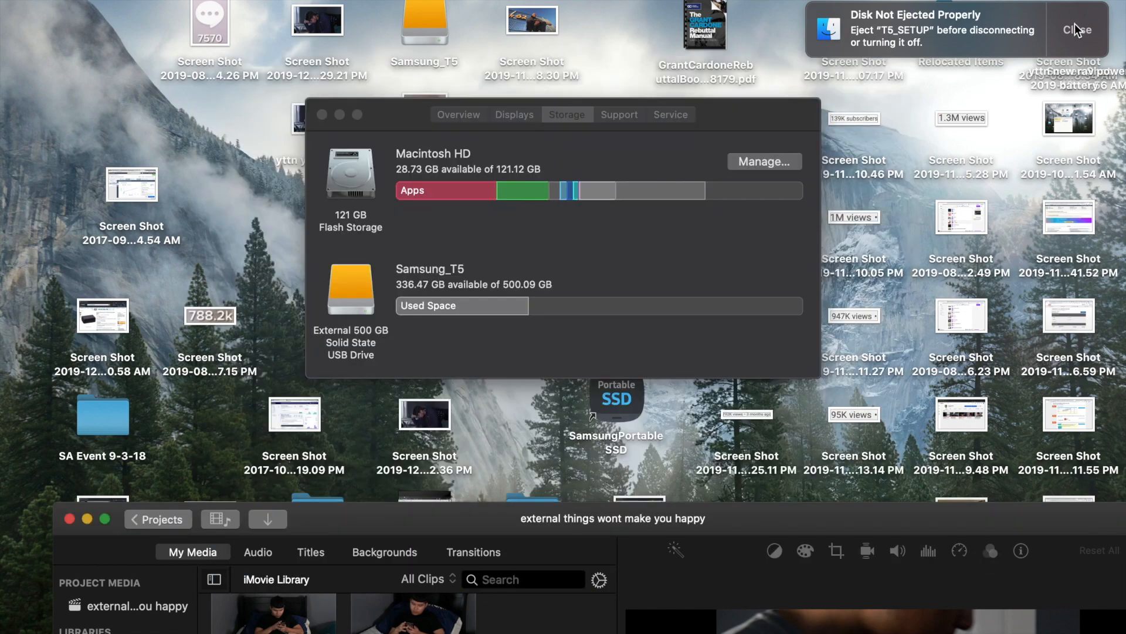
Close the 'Disk Not Ejected Properly' notification after confirming Samsung_T5 in storage
click(1077, 29)
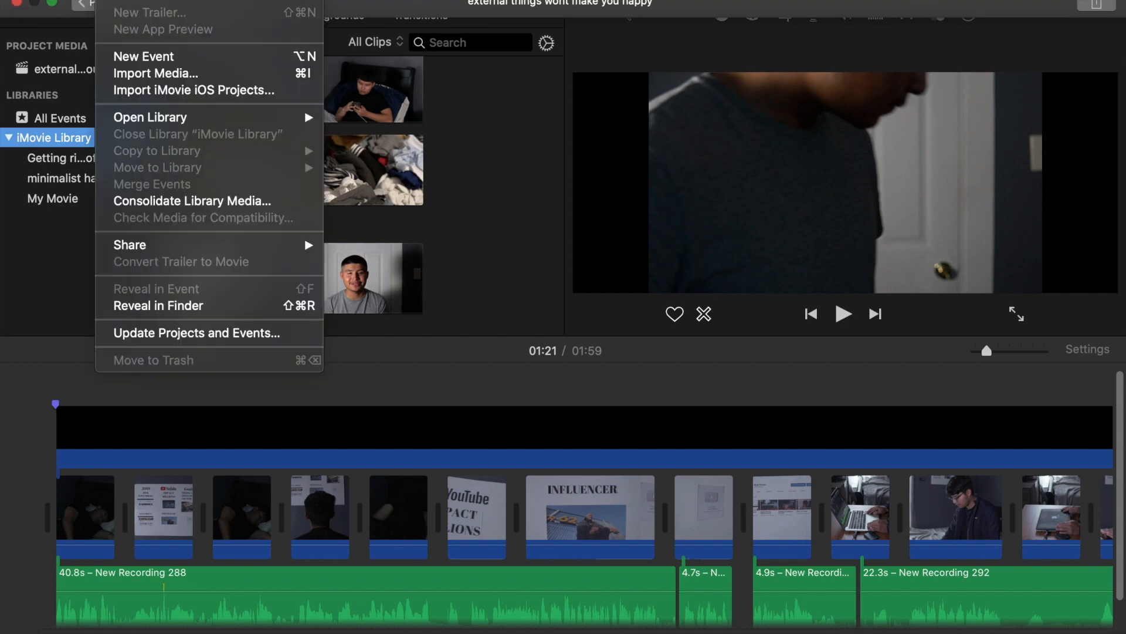
mouse_move(151, 117)
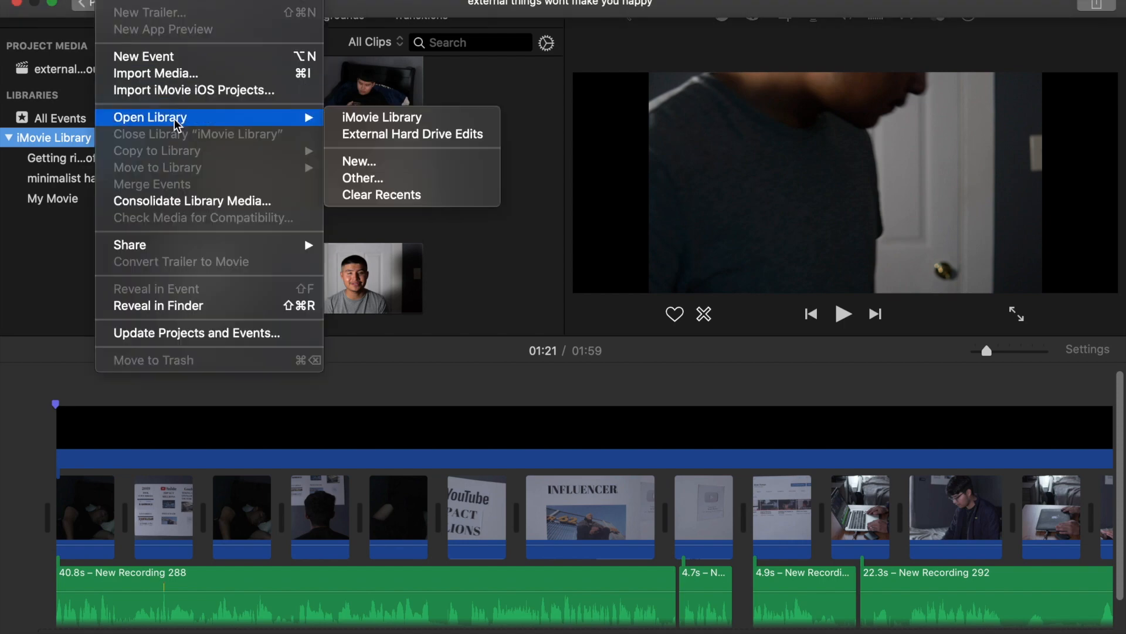
mouse_move(406, 166)
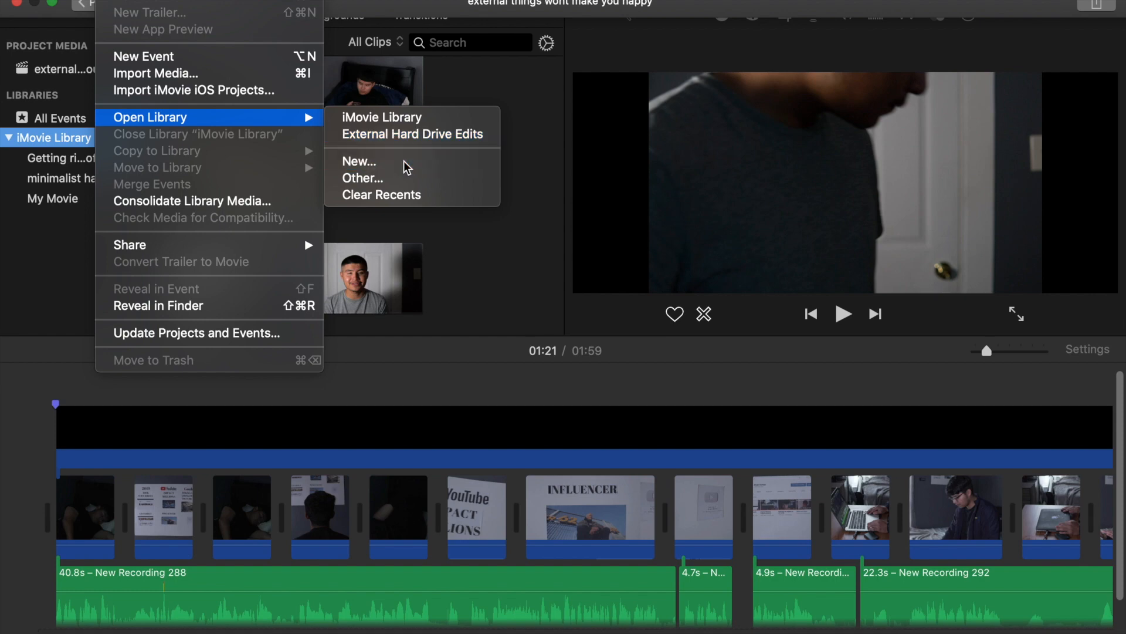
Save a new library named 'external hard drive example' on Samsung_T5
click(359, 161)
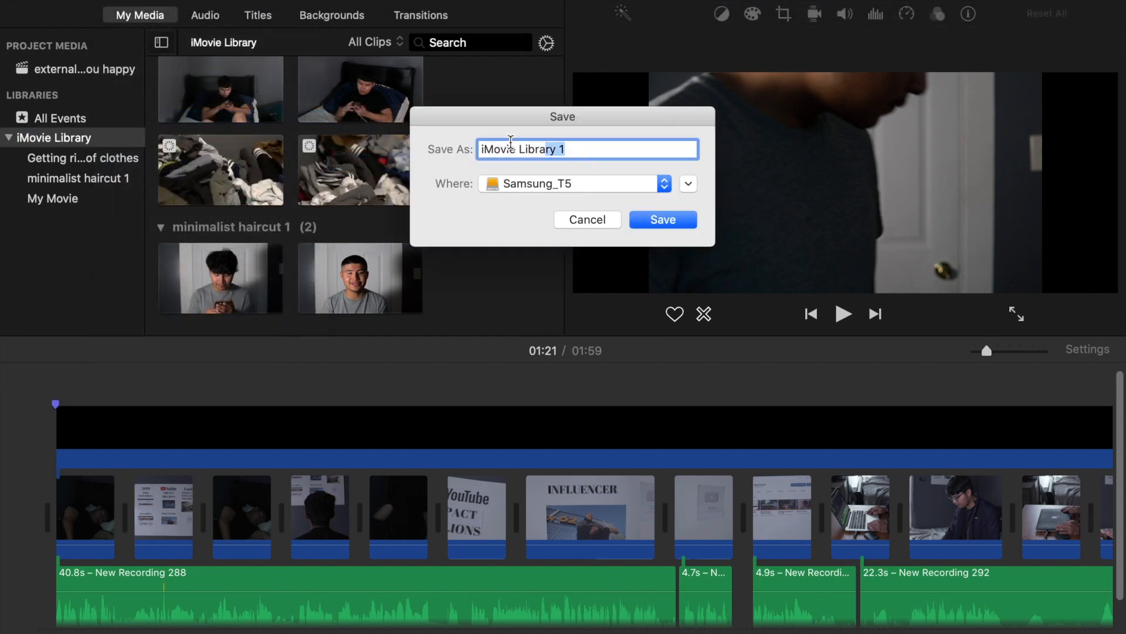
key(delete)
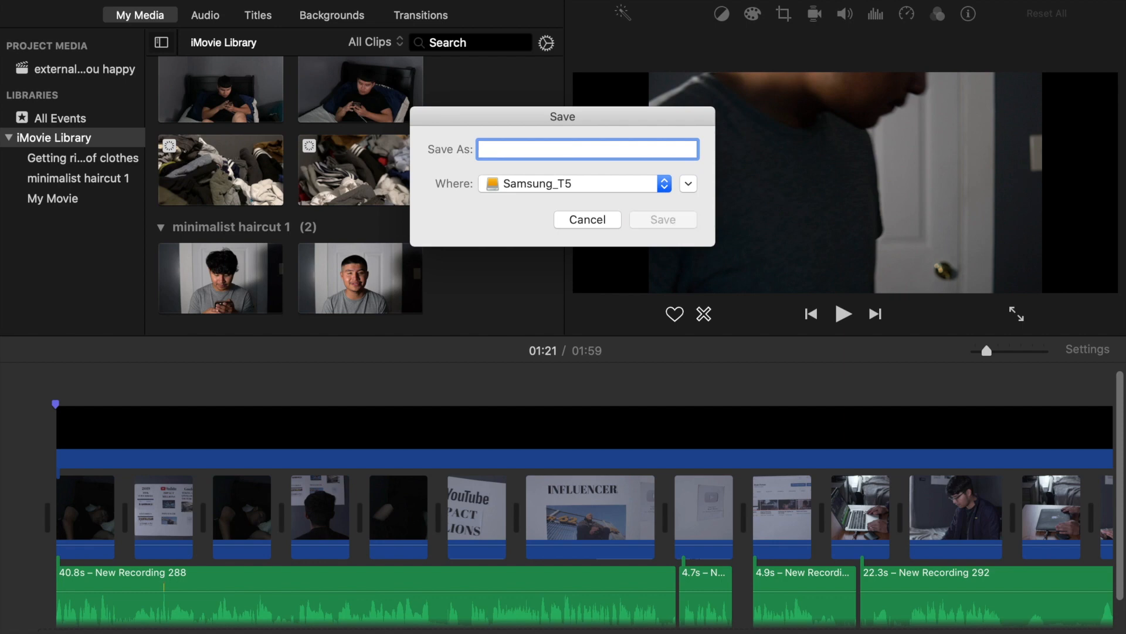
text(extern)
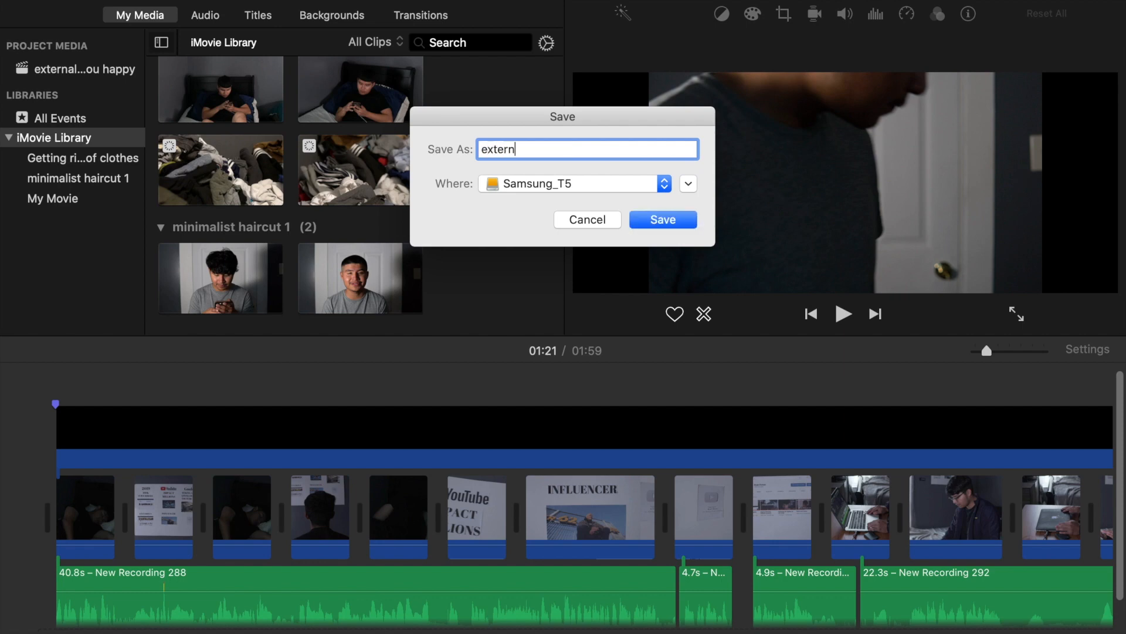
text(al hard)
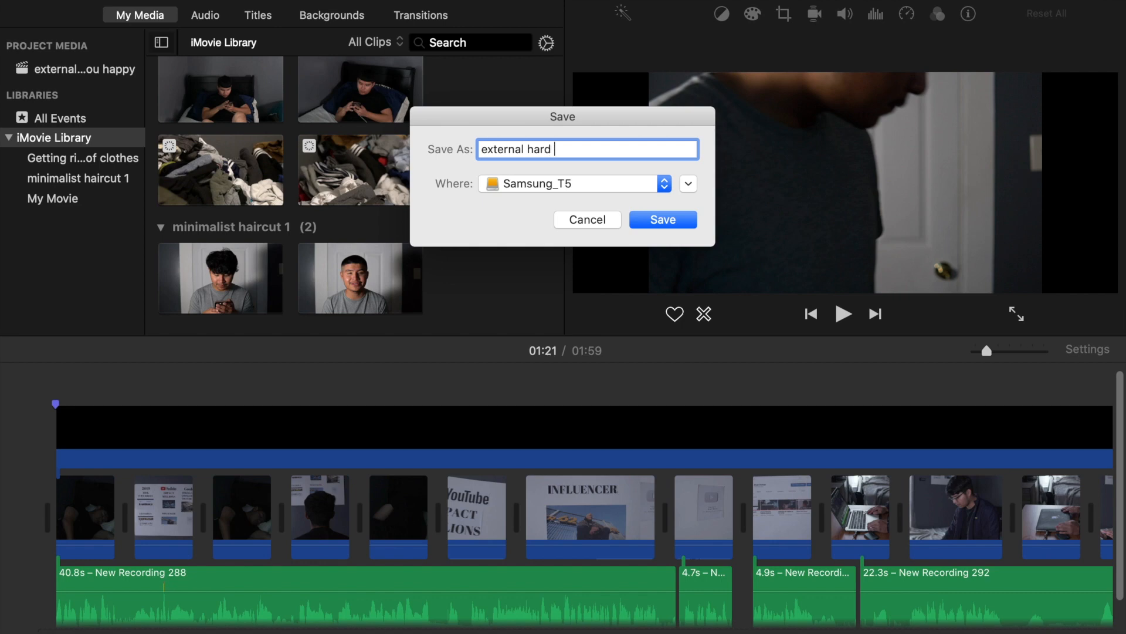
text(drive)
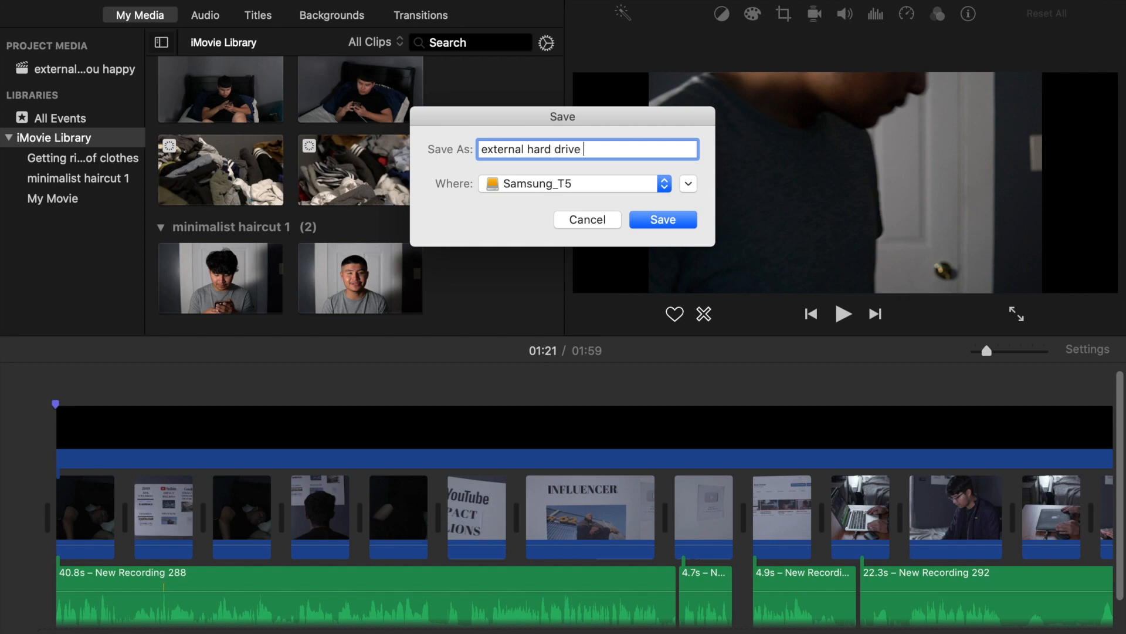
text(examp)
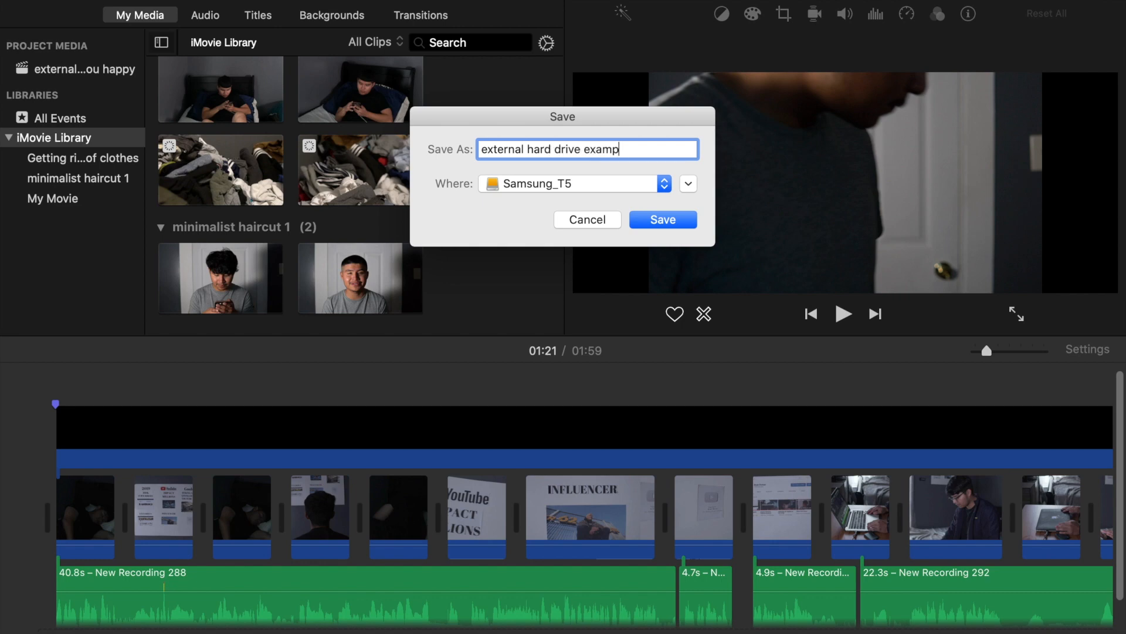
text(le)
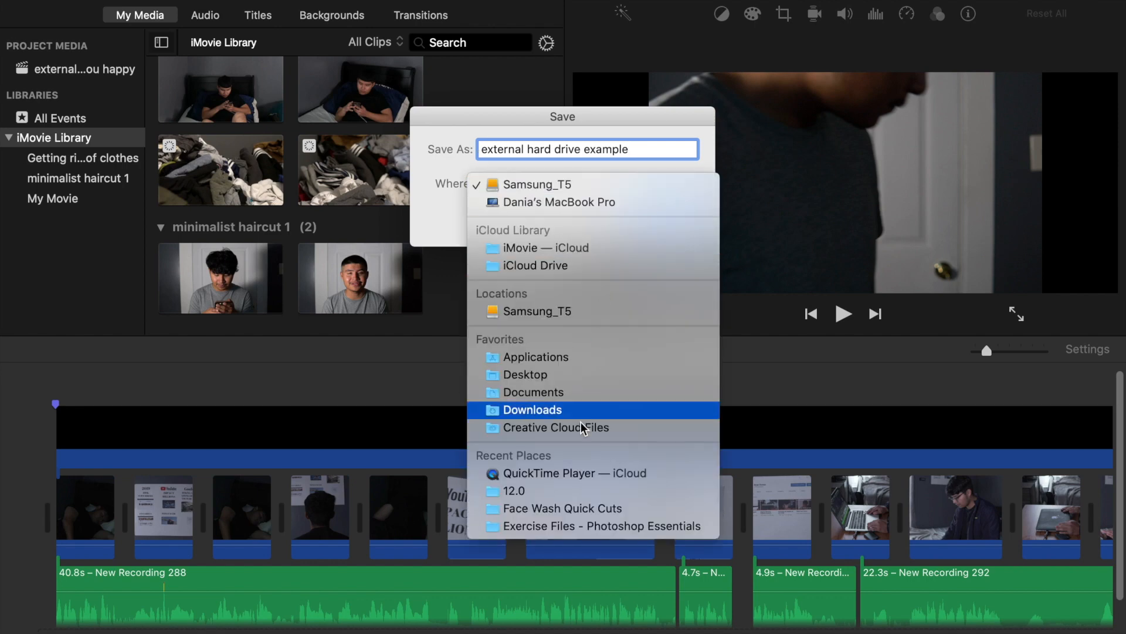
click(535, 184)
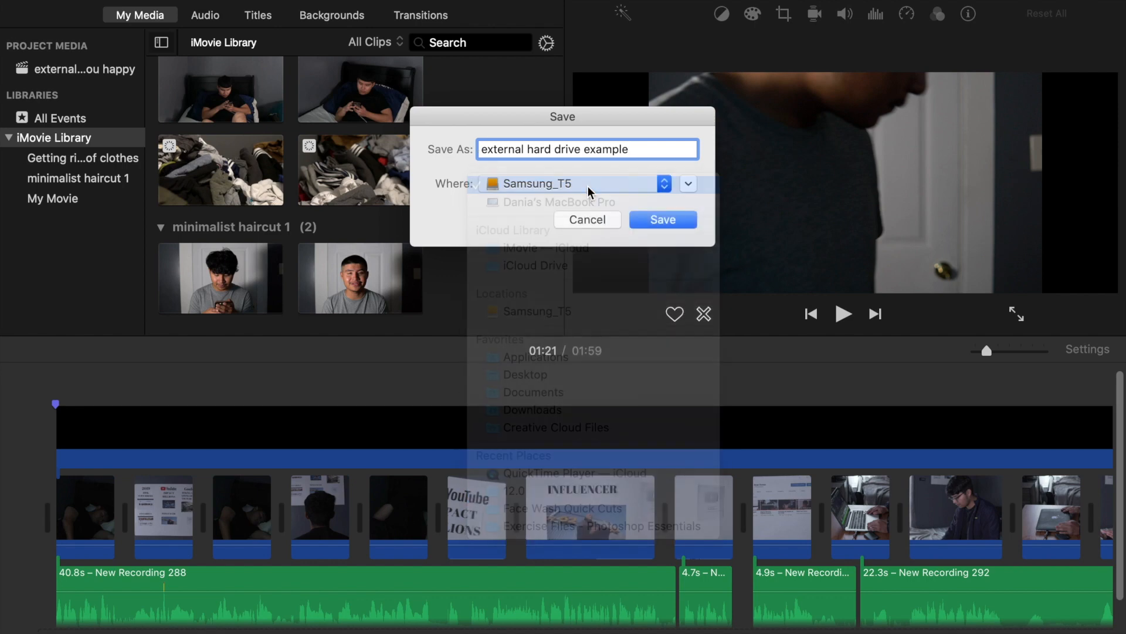
click(662, 219)
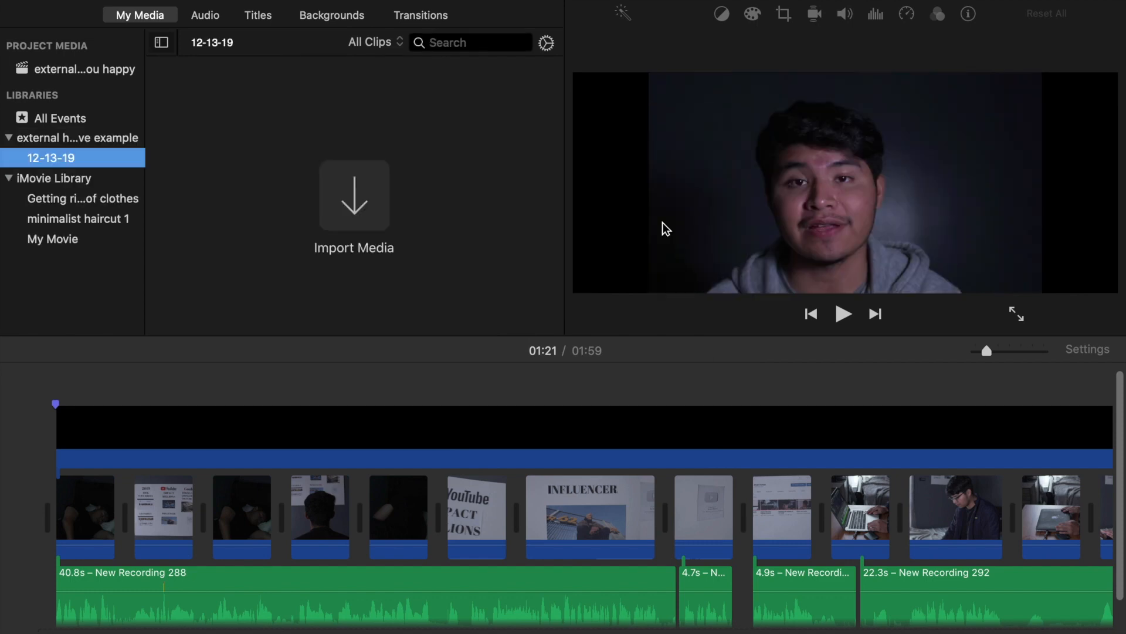
mouse_move(118, 157)
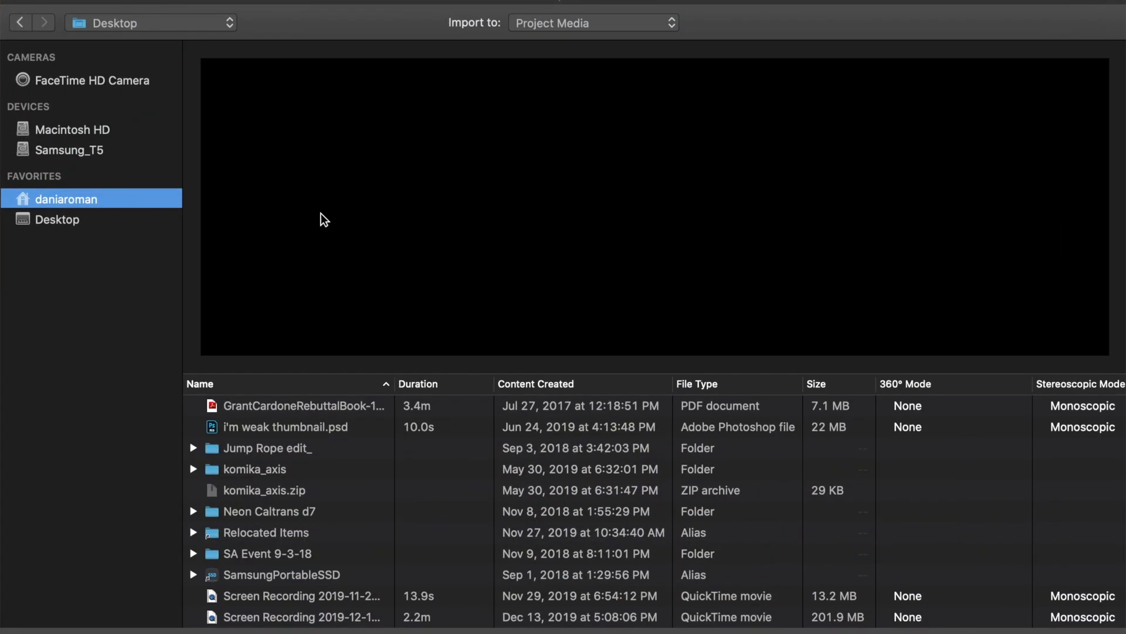
Browse the Samsung_T5 drive's contents in the import window
click(69, 150)
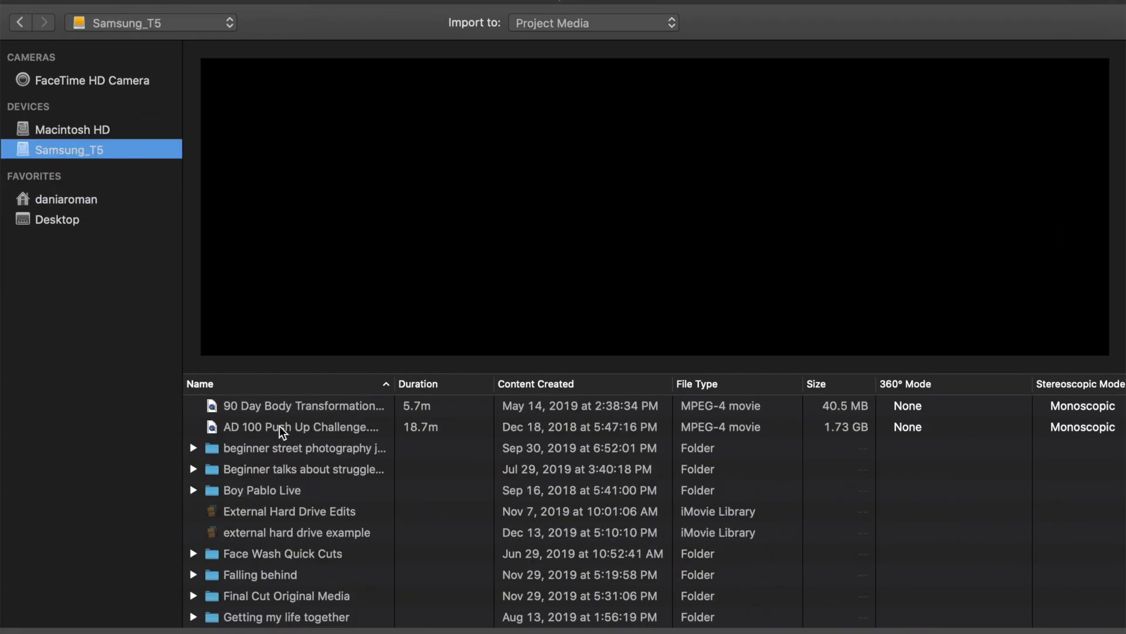
scroll(down, 3)
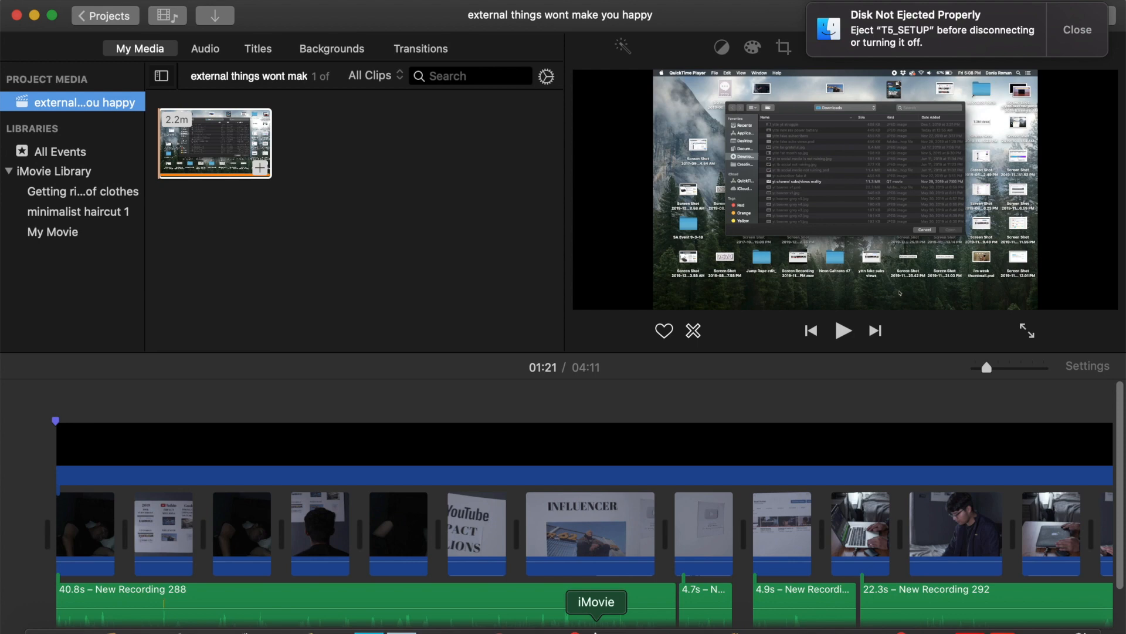
click(694, 535)
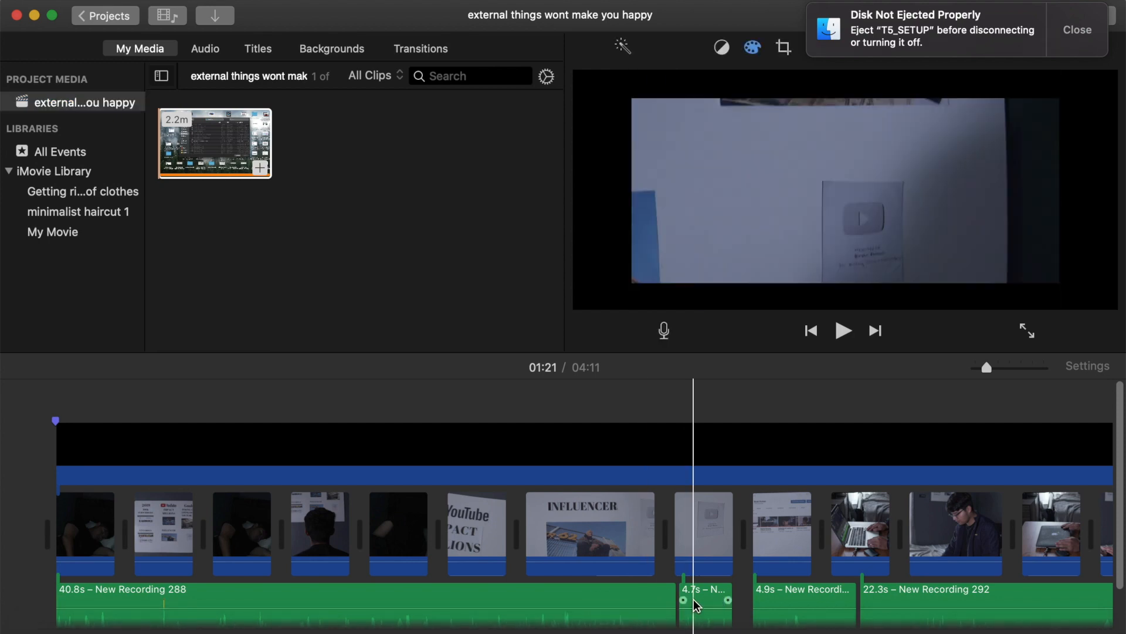
scroll(right, 3)
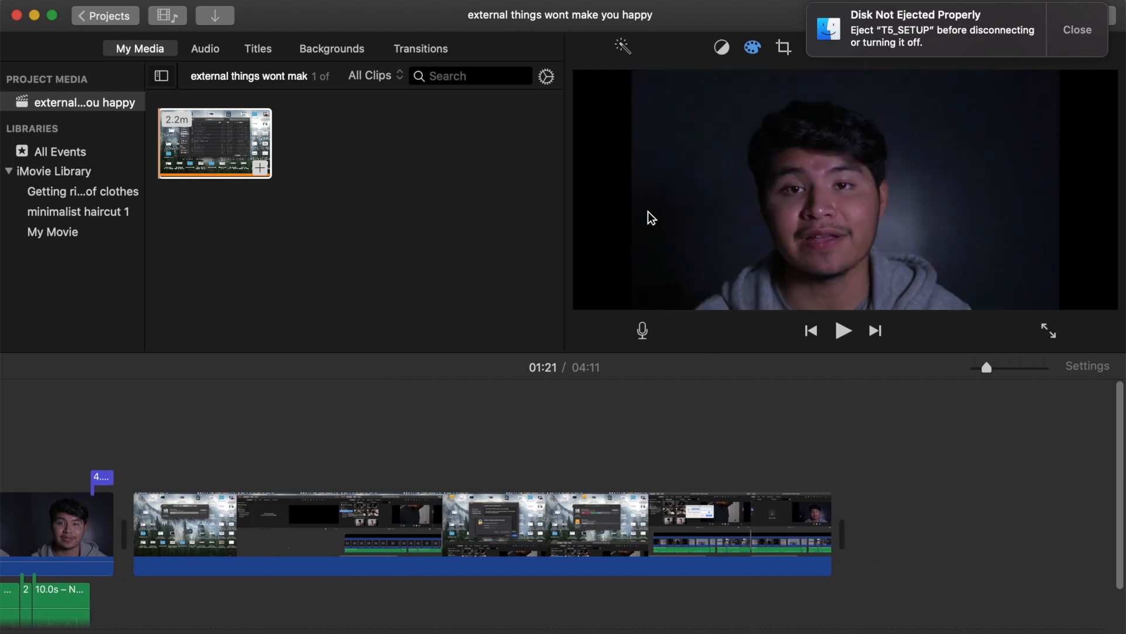
click(111, 15)
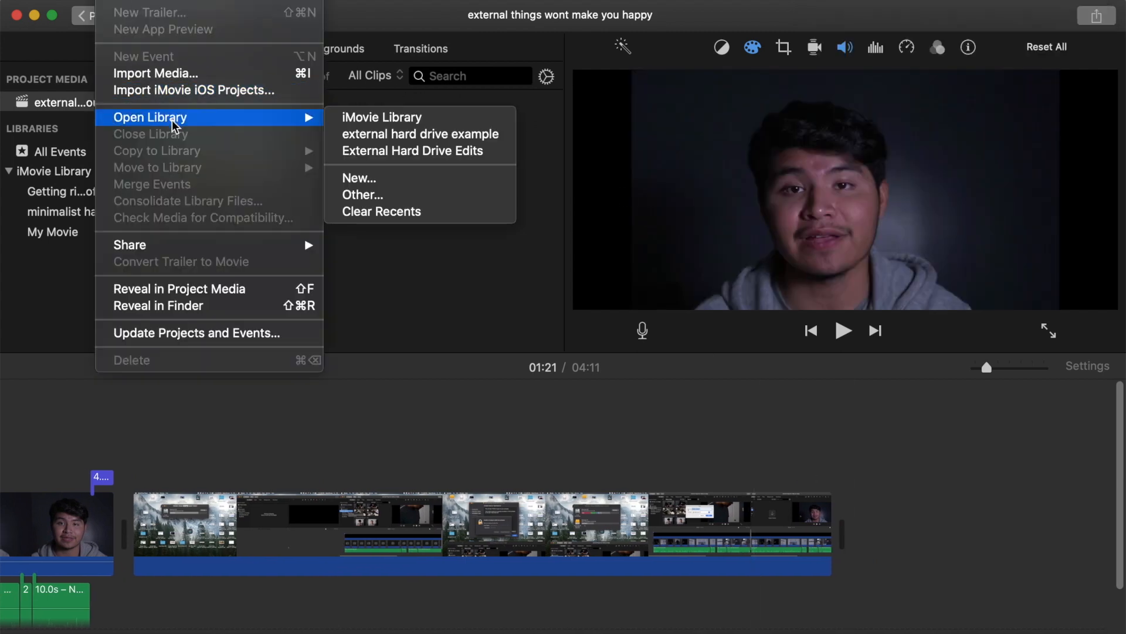
mouse_move(324, 120)
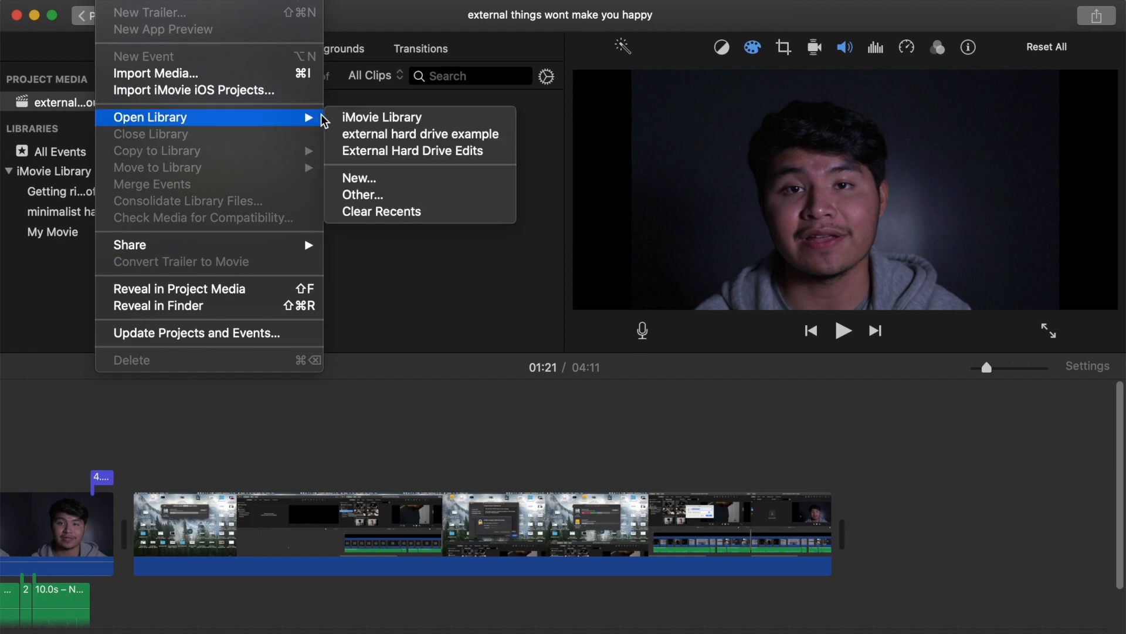
Open the 'external hard drive example' library from File > Open Library
click(420, 134)
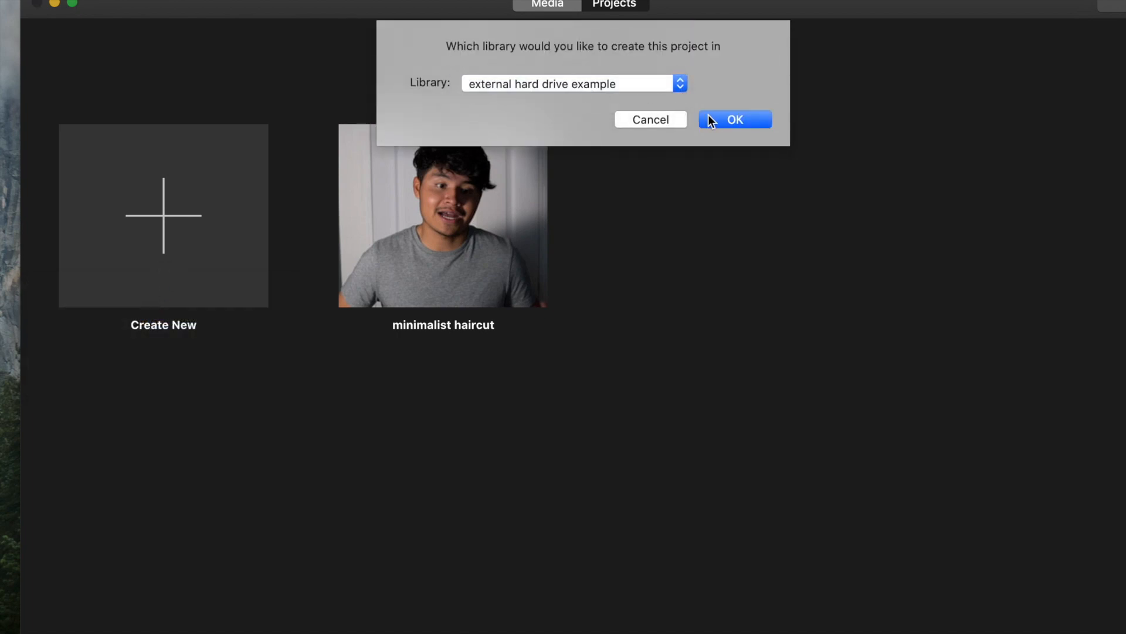
Create a new movie in the 'external hard drive example' library
click(734, 119)
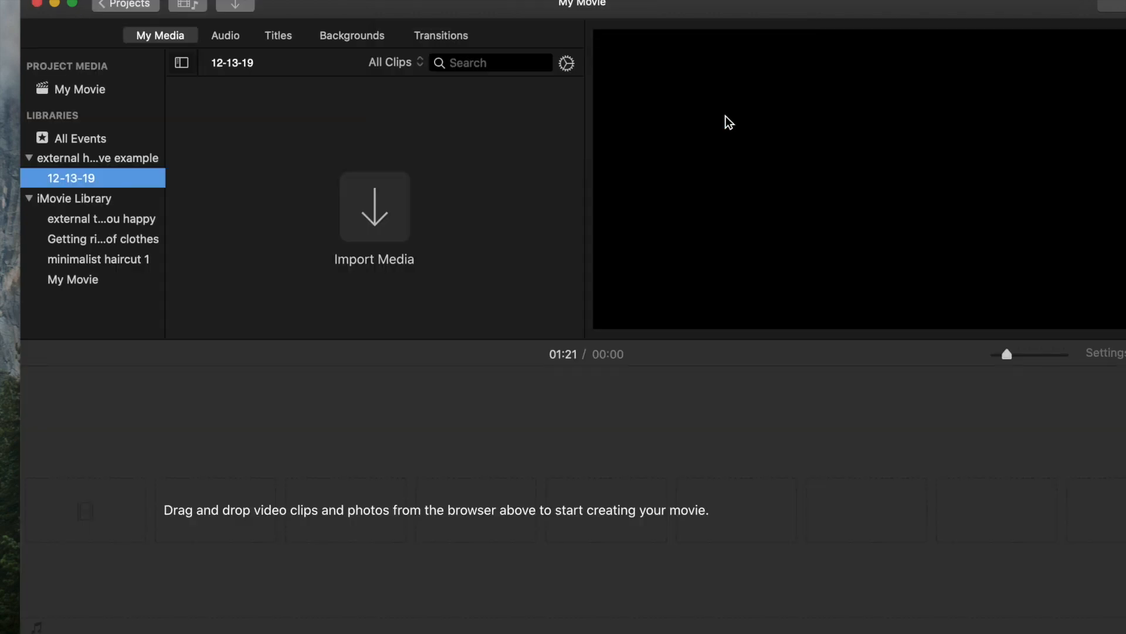